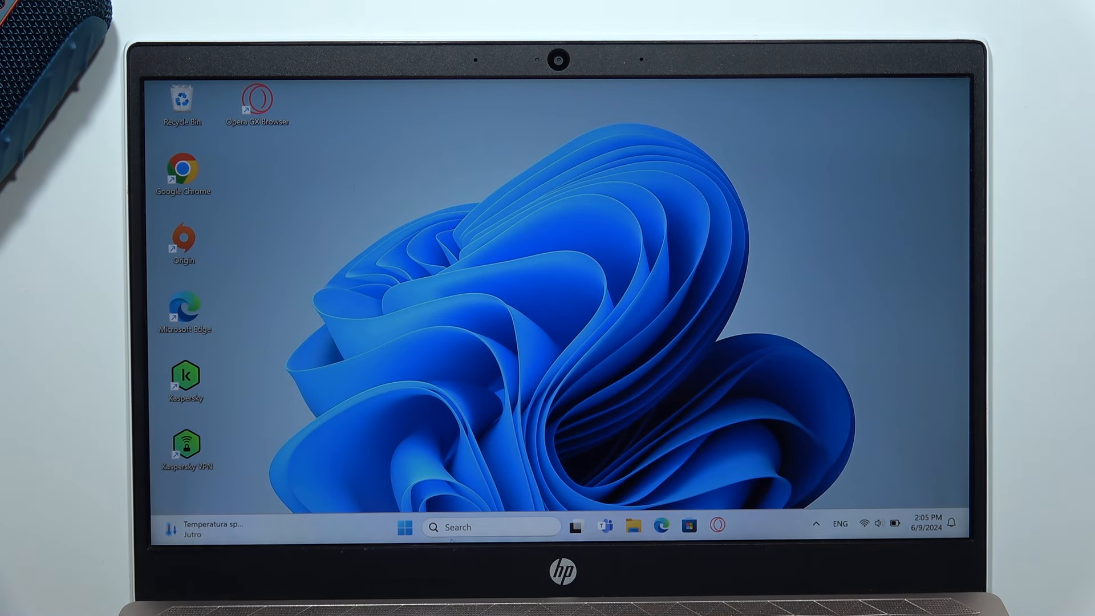
# - Launch Settings from Start and go to the Bluetooth & devices page
pyautogui.click(404, 526)
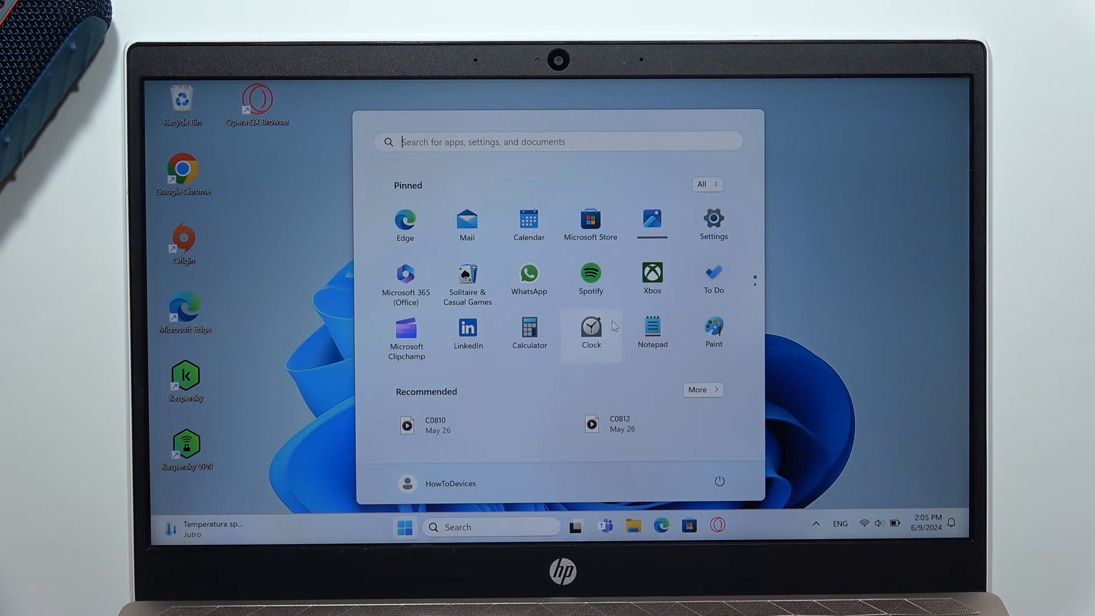
pyautogui.click(713, 220)
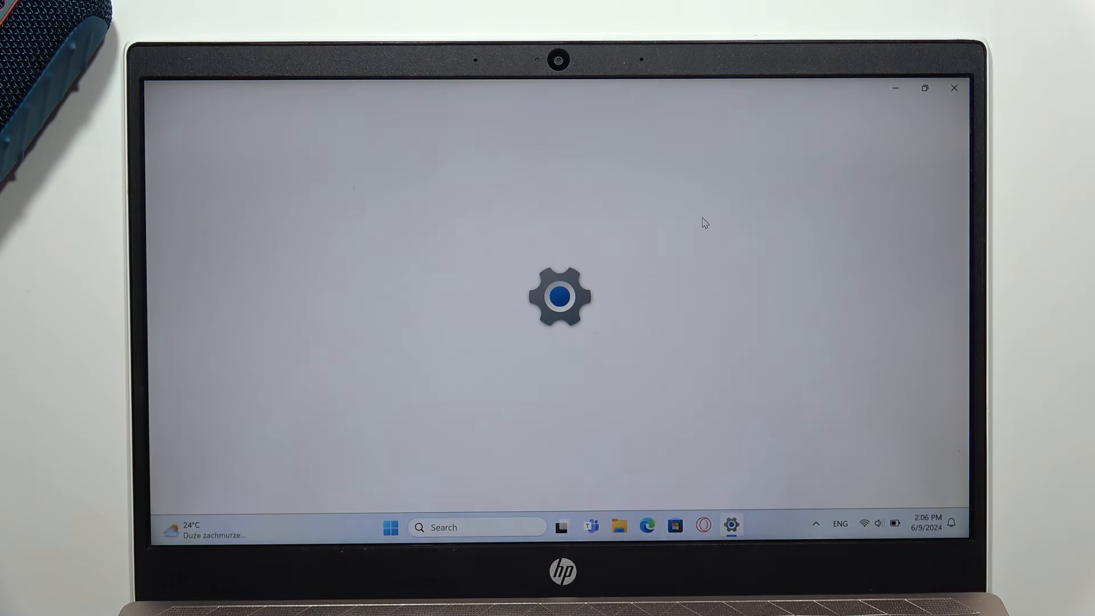
pyautogui.moveTo(590, 200)
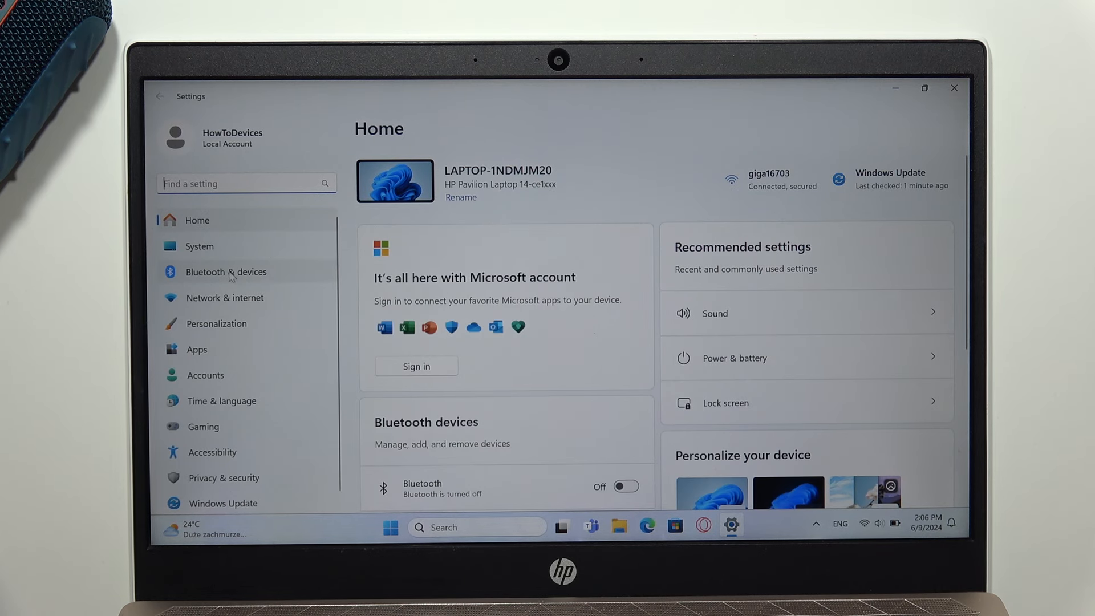
pyautogui.click(226, 271)
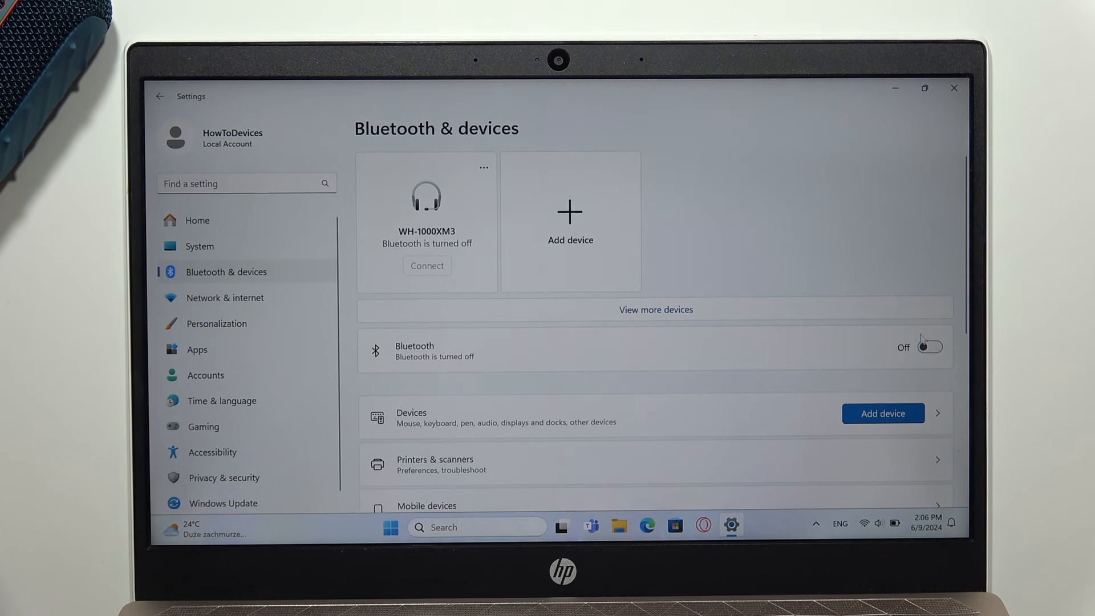
# - Switch the Bluetooth toggle on and bring up the Add a device dialog
pyautogui.click(929, 346)
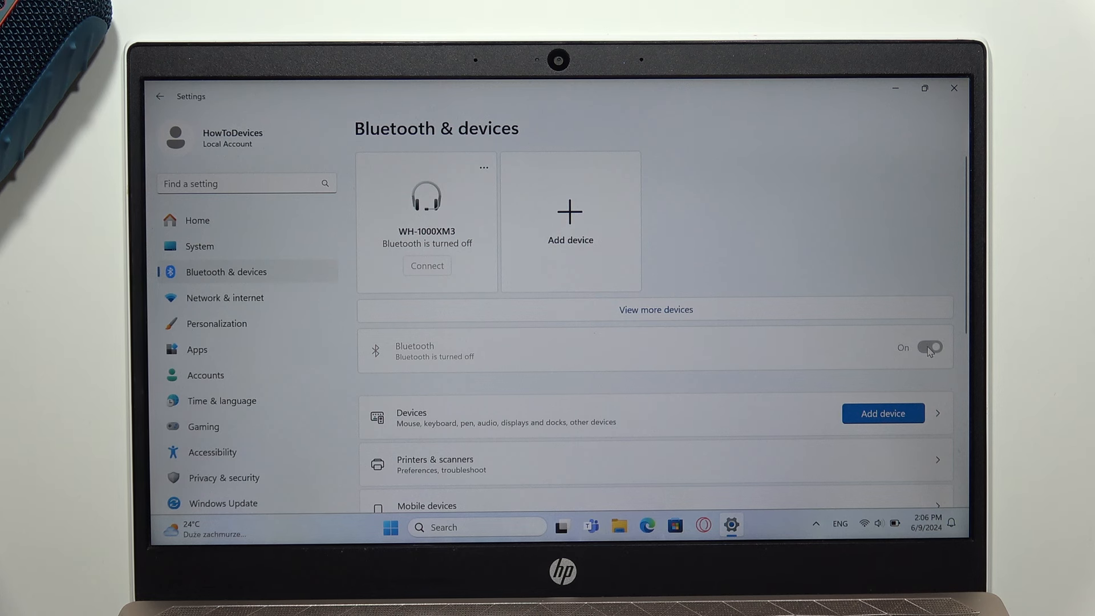
pyautogui.click(930, 347)
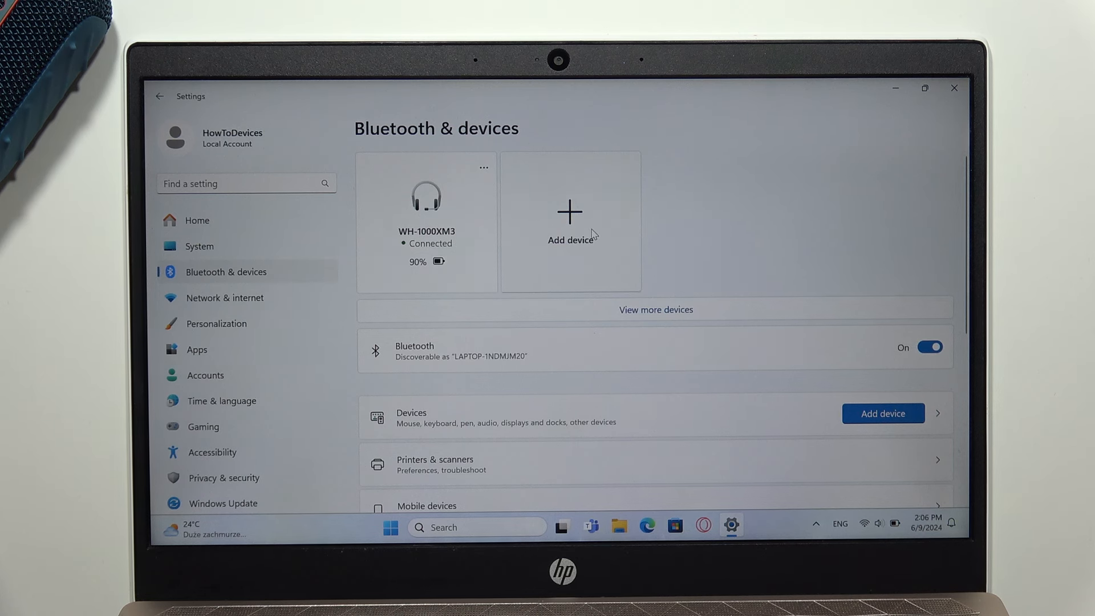
pyautogui.click(570, 220)
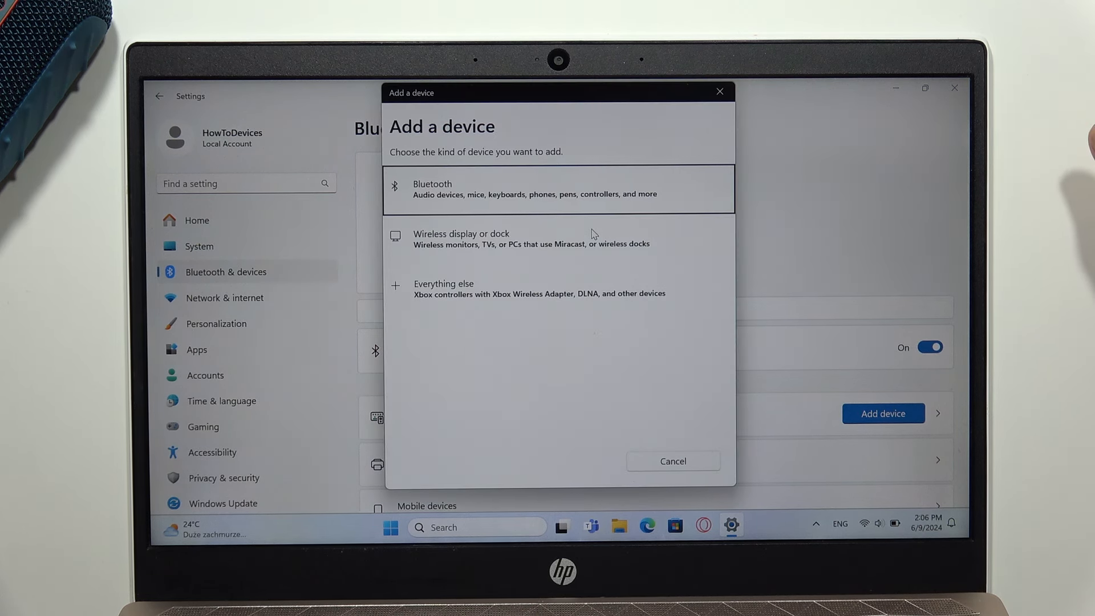
# - Choose Bluetooth, pair the JBL Go 4 speaker, and close the dialog with Done
pyautogui.click(559, 188)
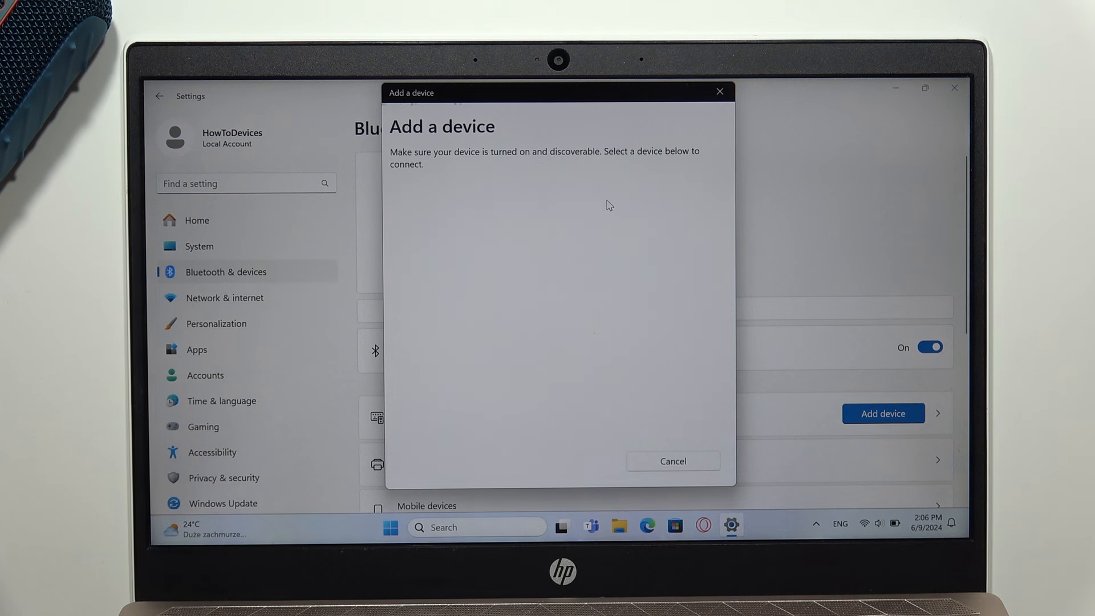
pyautogui.moveTo(355, 260)
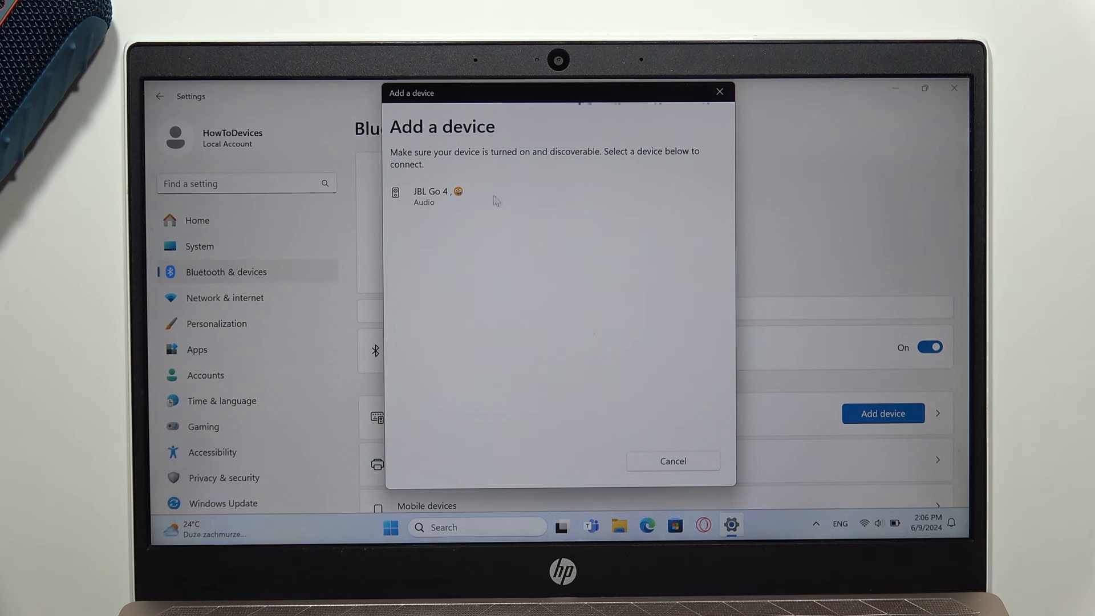
pyautogui.click(432, 196)
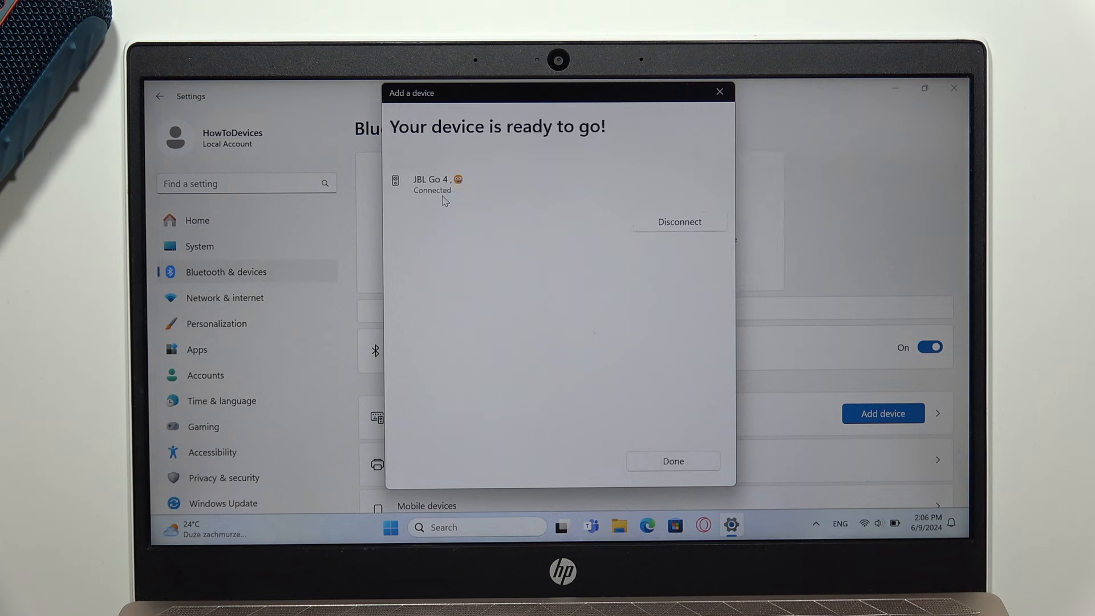
pyautogui.moveTo(665, 438)
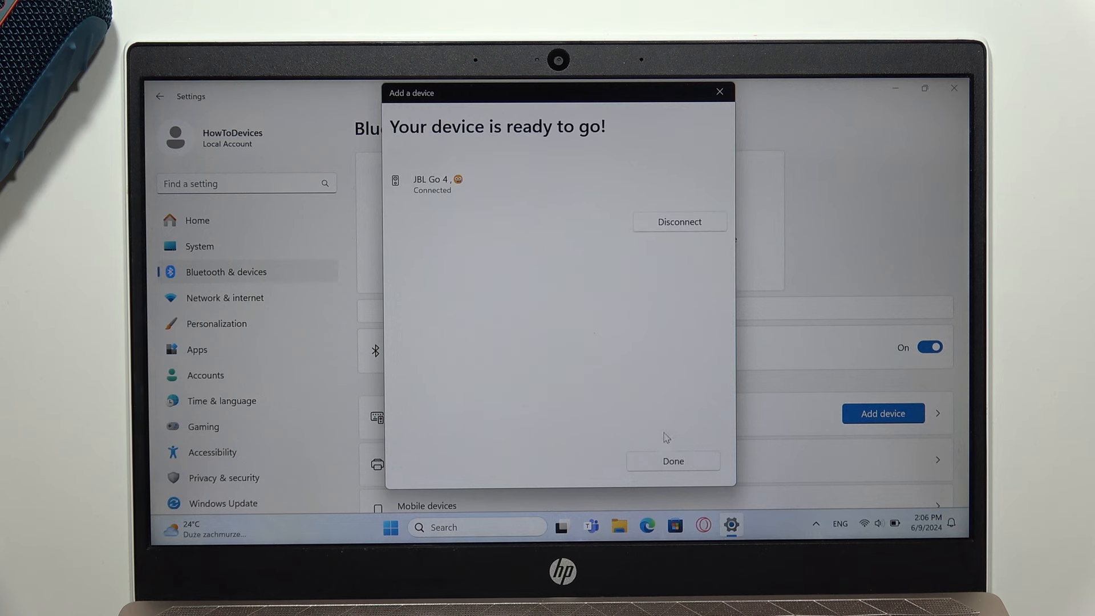
pyautogui.click(672, 461)
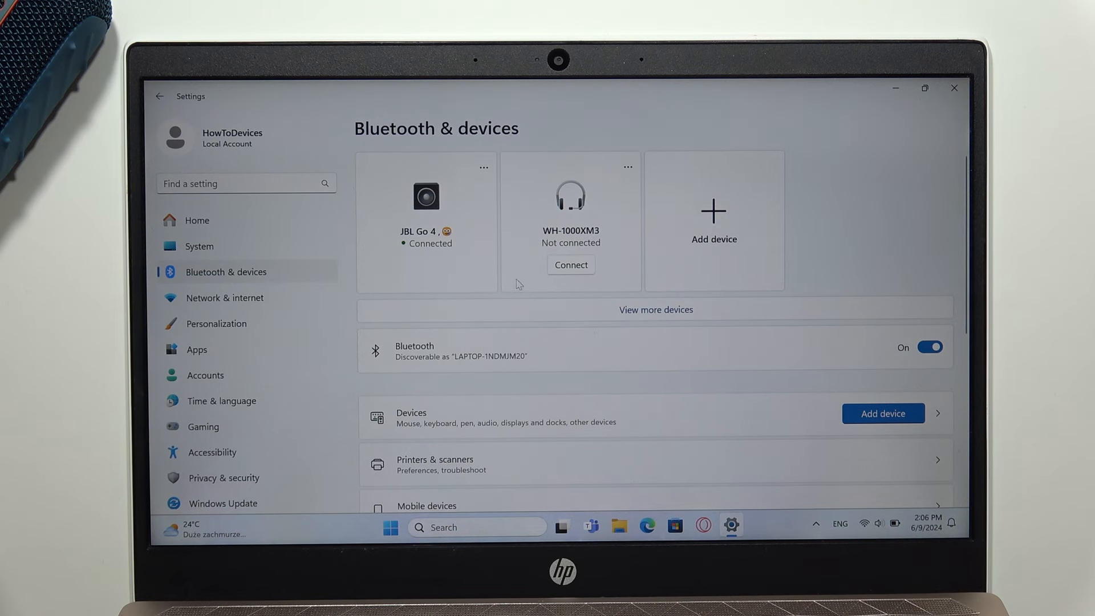
pyautogui.moveTo(636, 338)
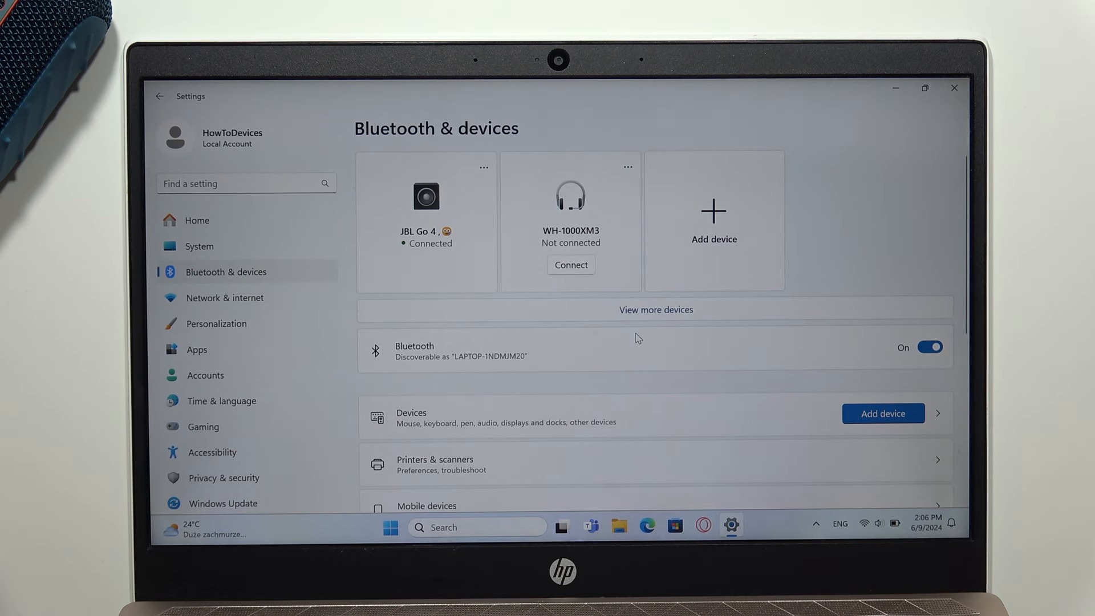